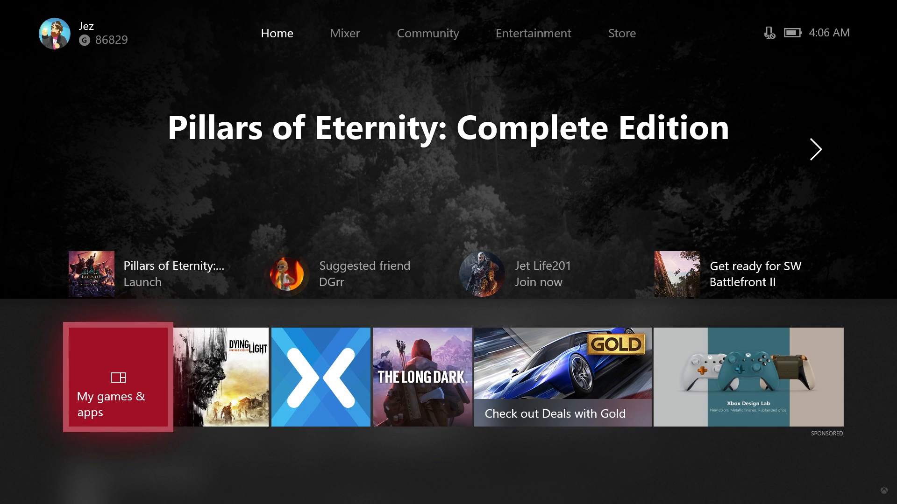
Browse past the Pillars of Eternity block and Pins to reach My games & apps.
key(right)
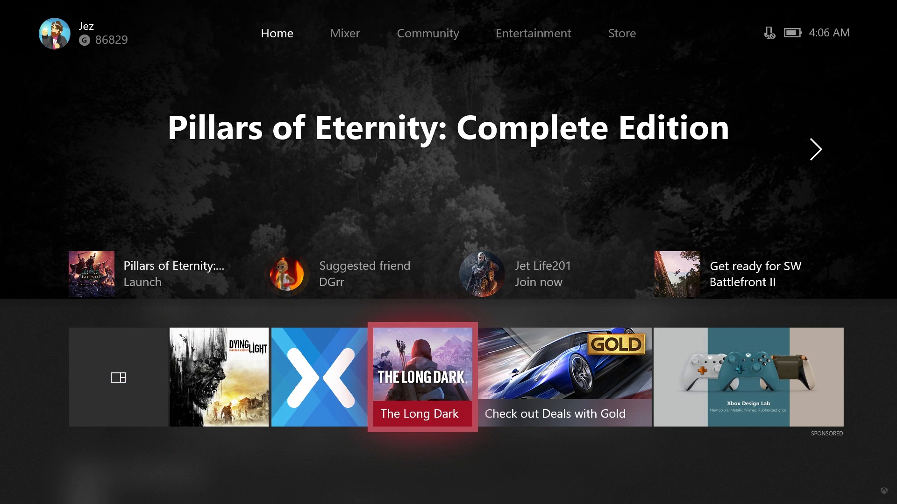
scroll(right, 3)
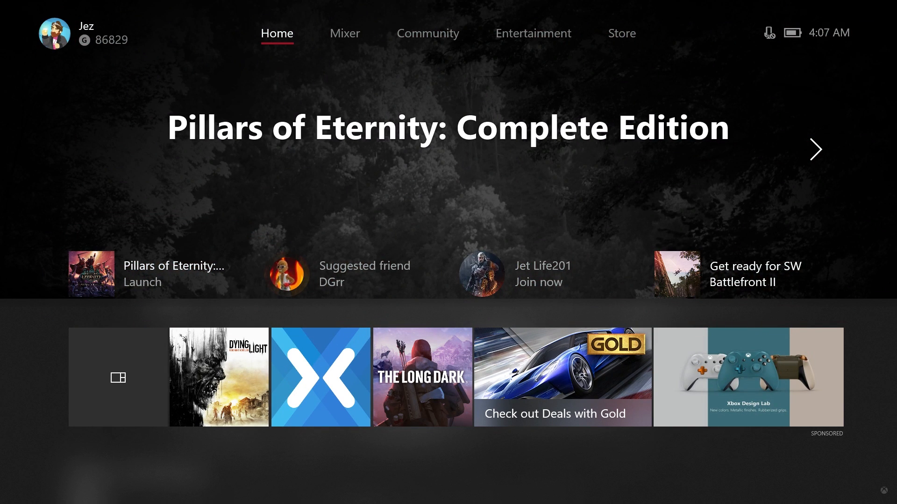
mouse_move(164, 274)
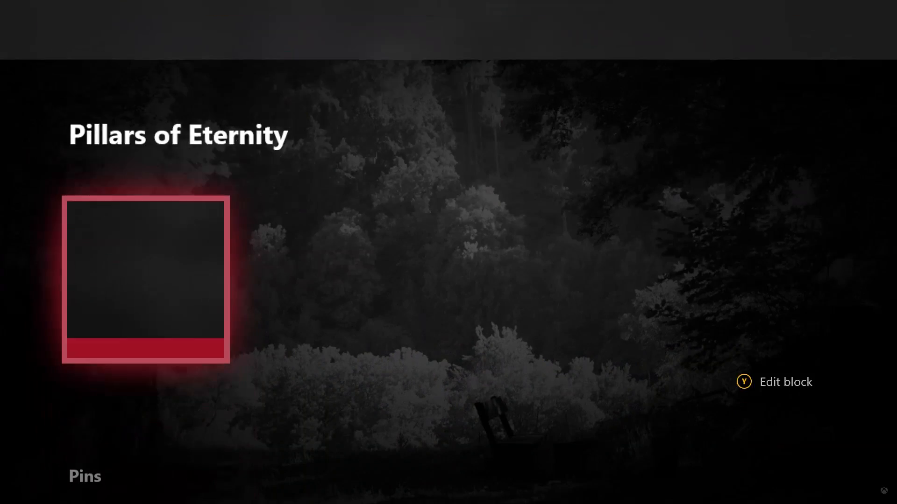
scroll(up, 3)
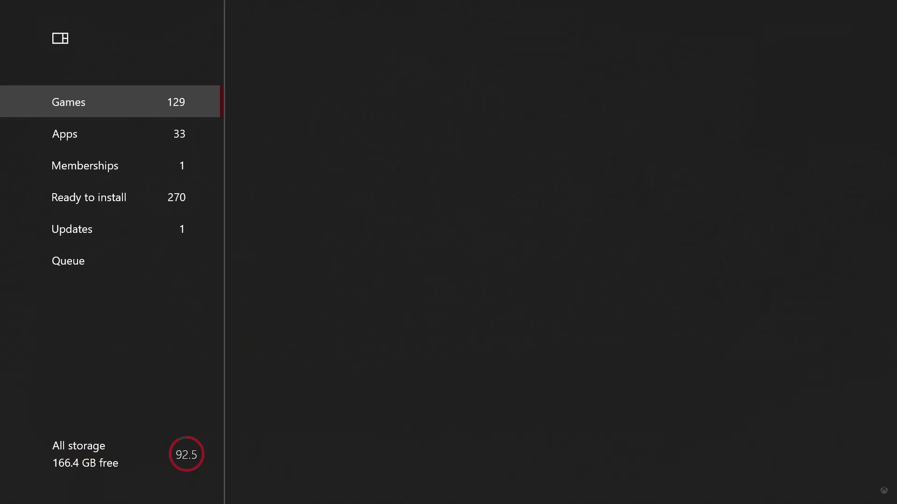
View the full Games list, then return Home via the guide.
click(68, 102)
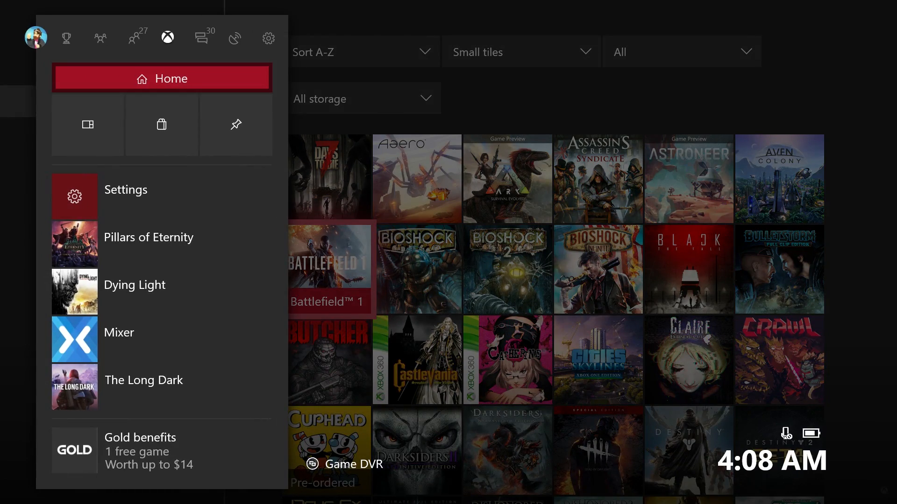
click(87, 124)
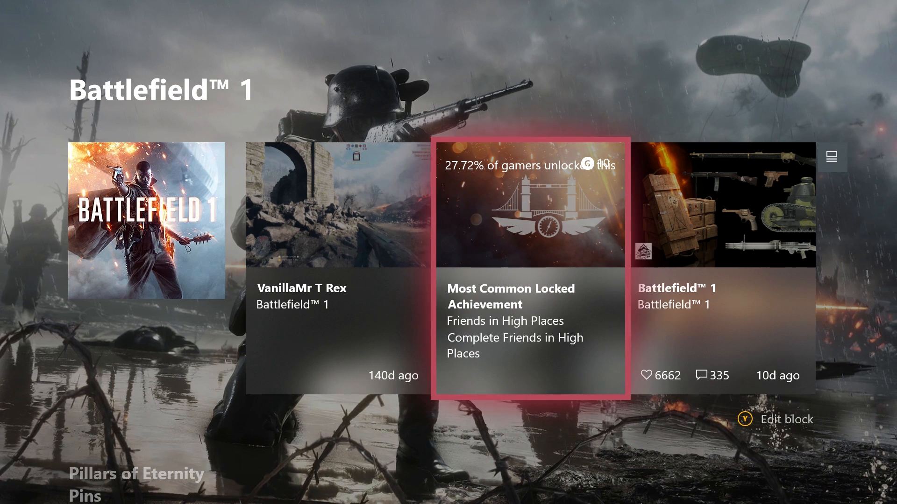
View the Battlefield 1 clip post full-screen with its likes and comments.
scroll(left, 3)
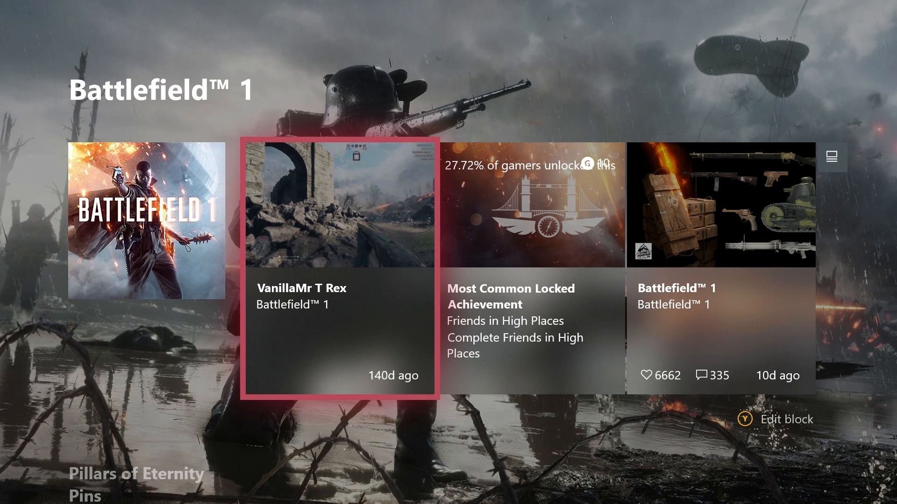
click(342, 264)
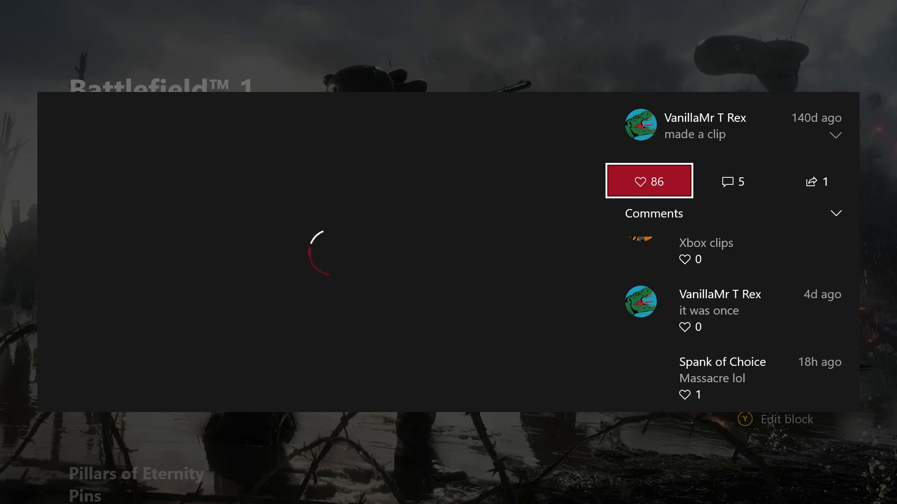
click(733, 180)
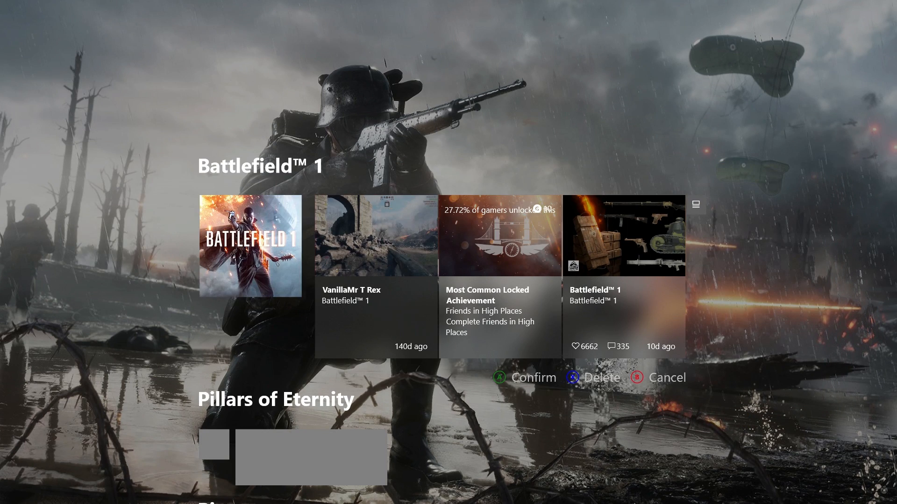
Scroll down to the Pins block listing Netflix, YouTube and Upload Studio.
scroll(down, 3)
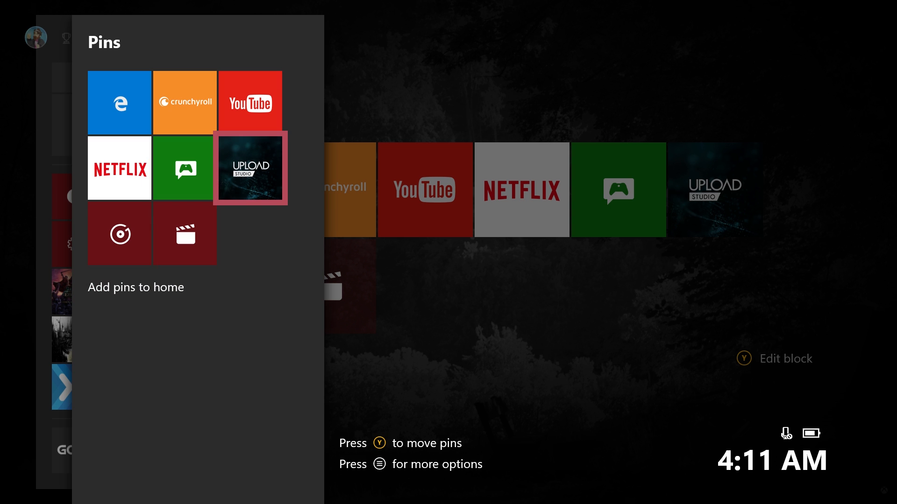
Install Upload Studio from its Store page reached via the pin.
click(251, 167)
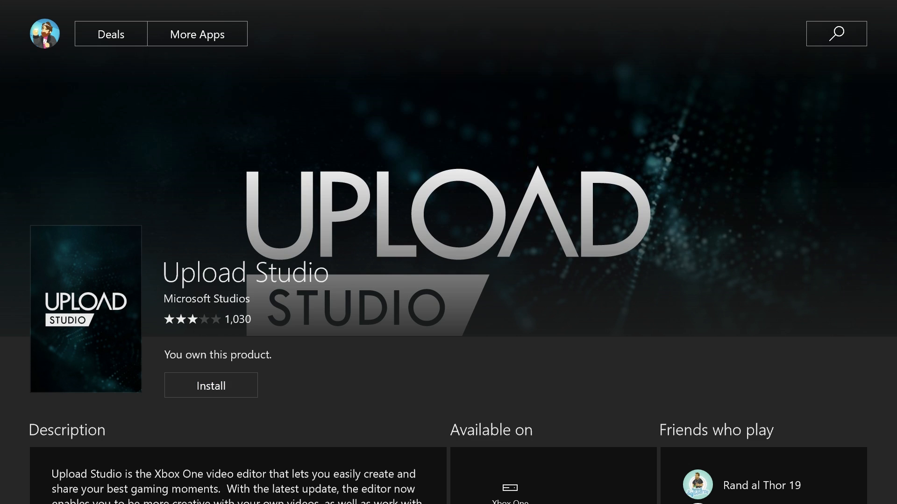
click(210, 385)
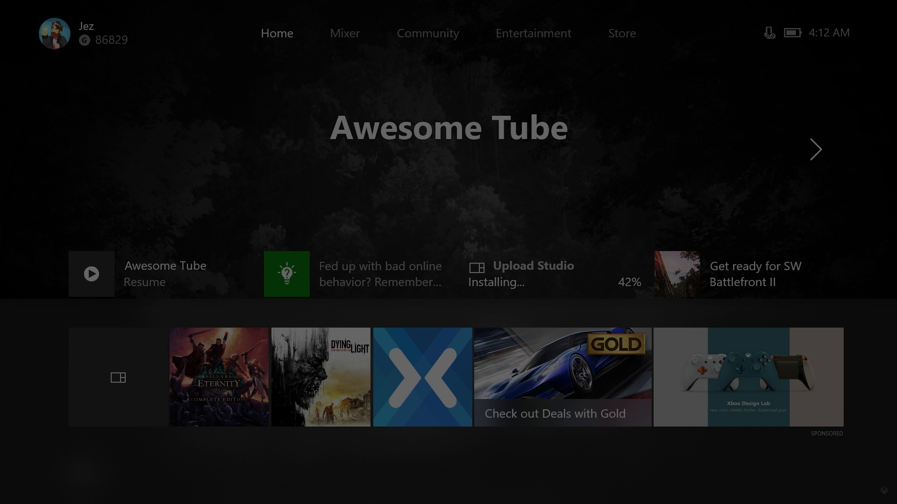
Show the redesigned guide on the Home tab over the home screen.
click(165, 274)
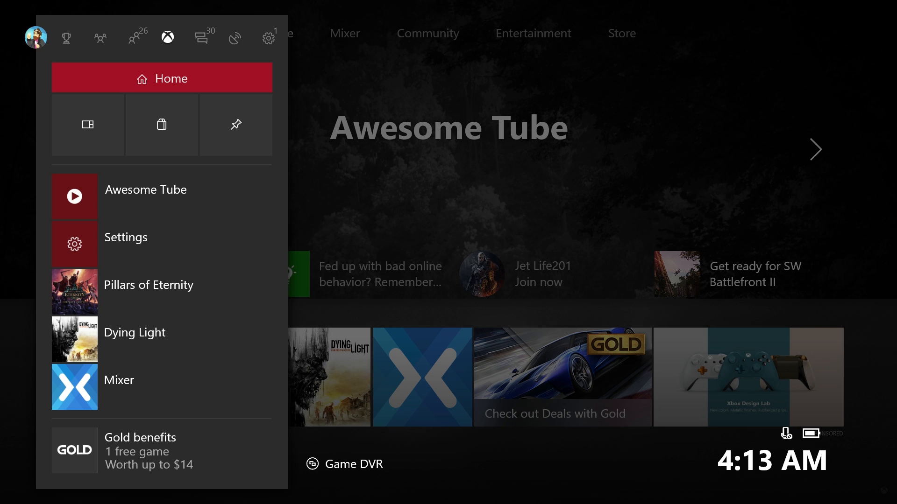
click(134, 37)
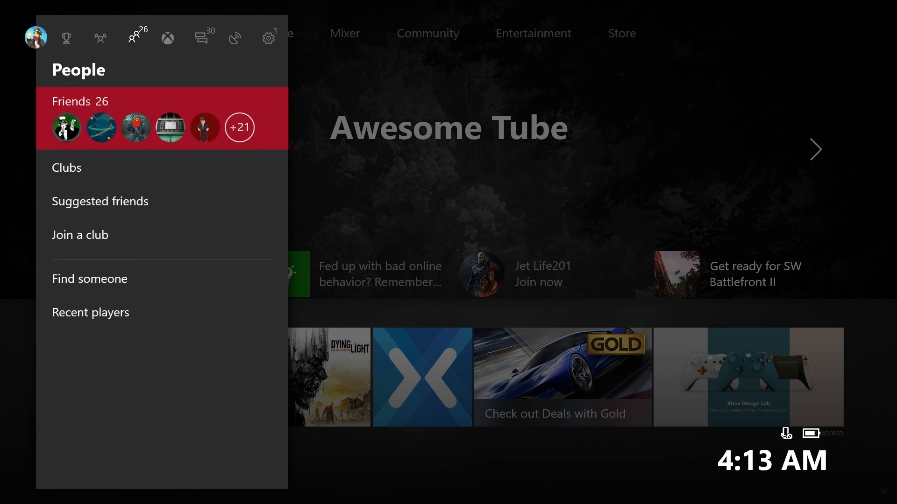
click(201, 37)
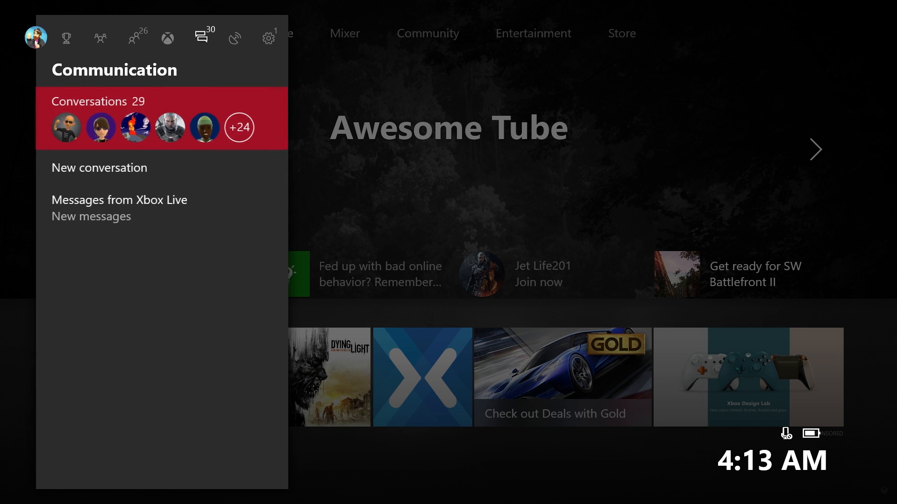
click(167, 37)
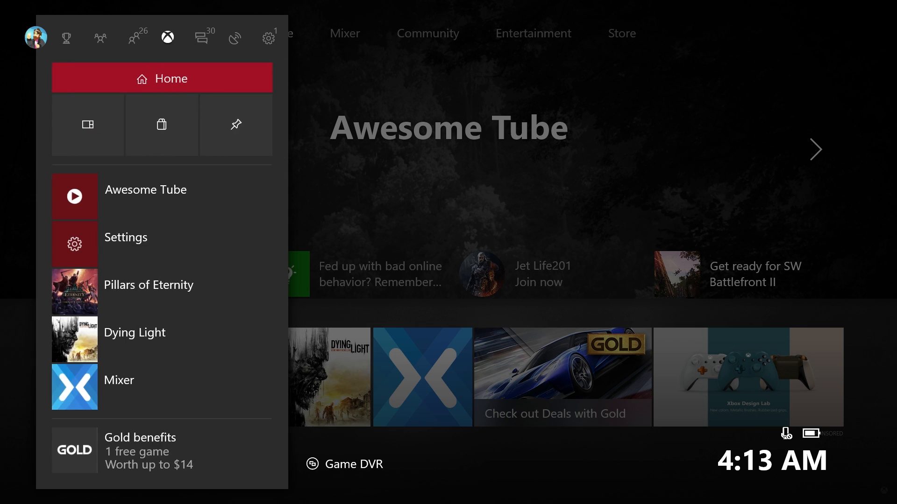
click(100, 38)
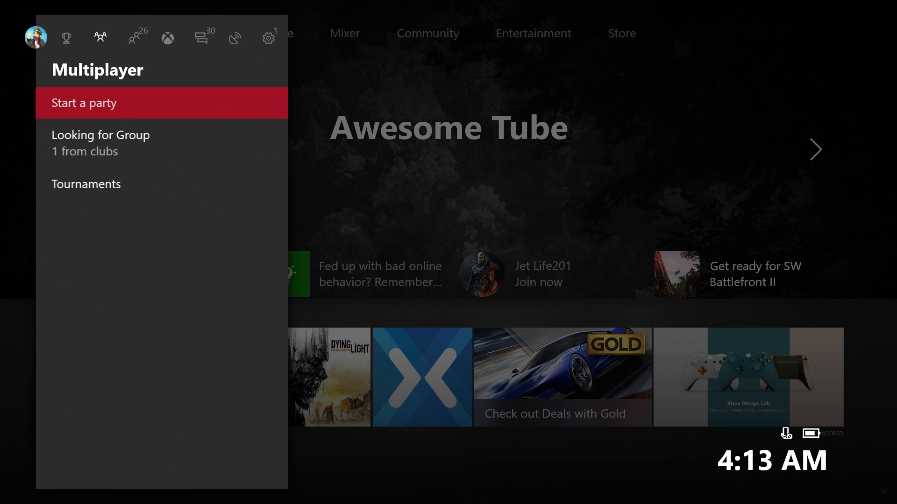
click(235, 37)
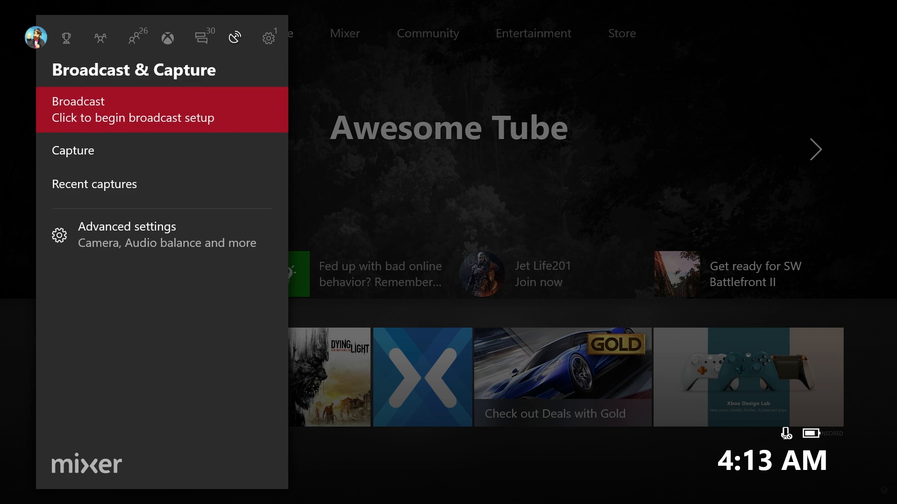
click(167, 37)
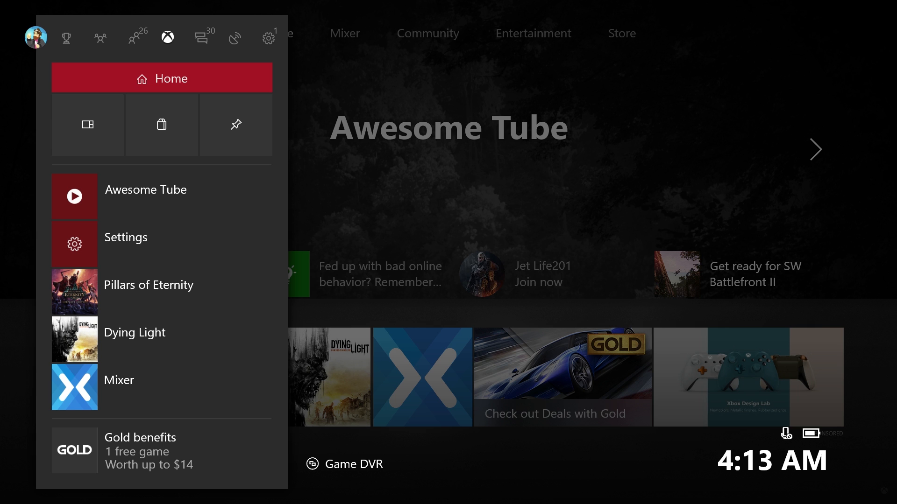
click(35, 37)
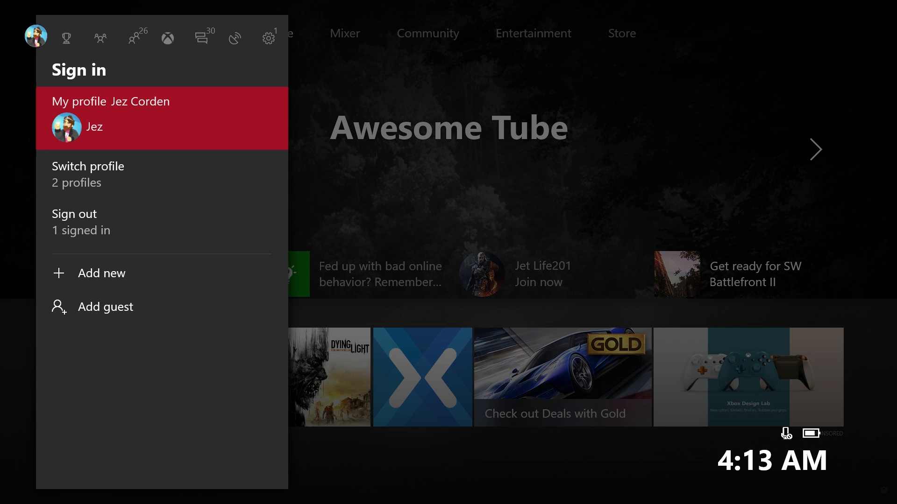
click(66, 37)
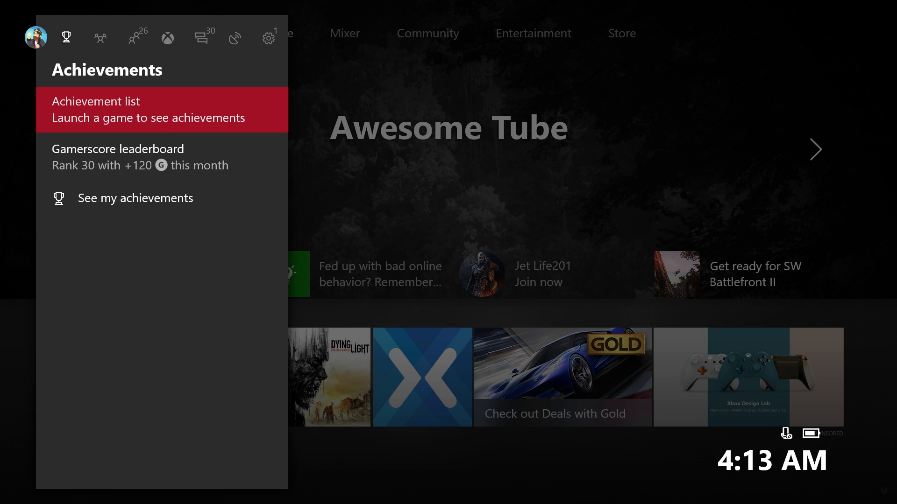
click(100, 36)
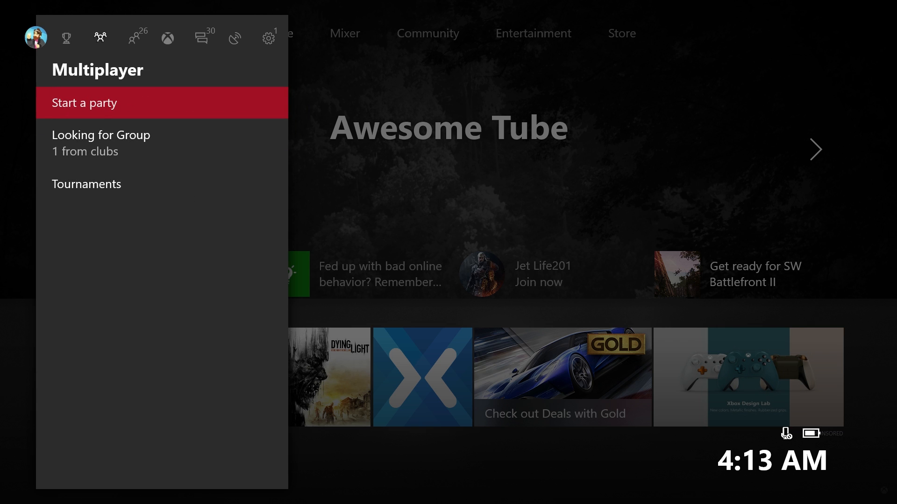
click(135, 37)
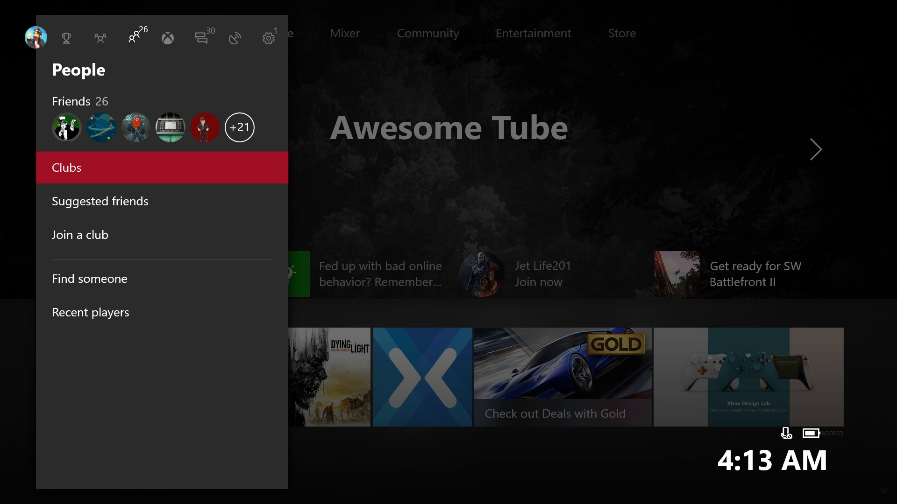
click(168, 38)
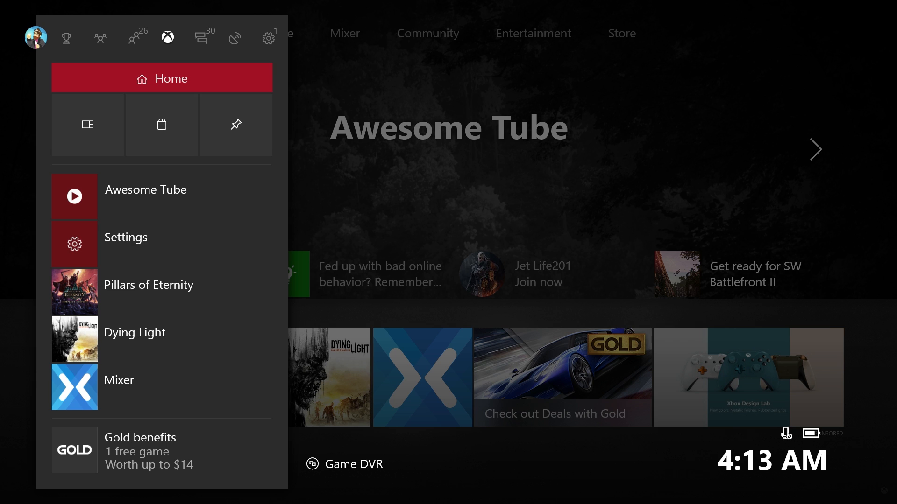
click(161, 284)
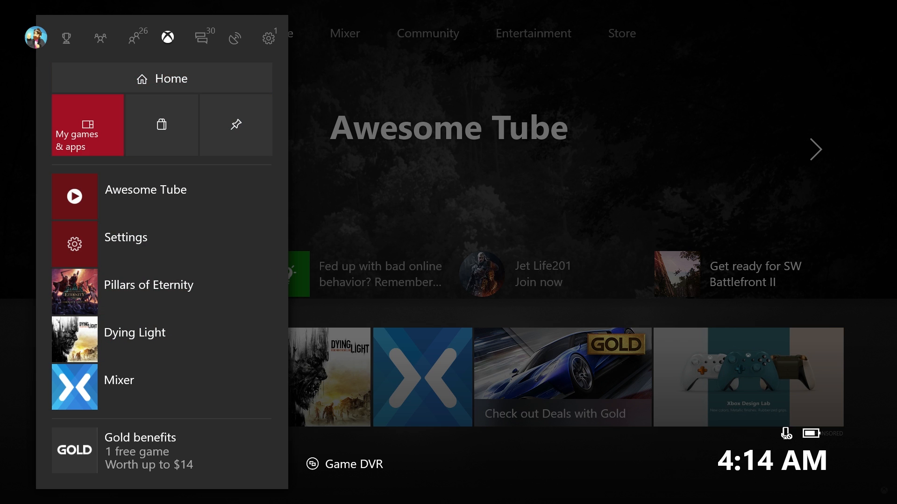
click(202, 37)
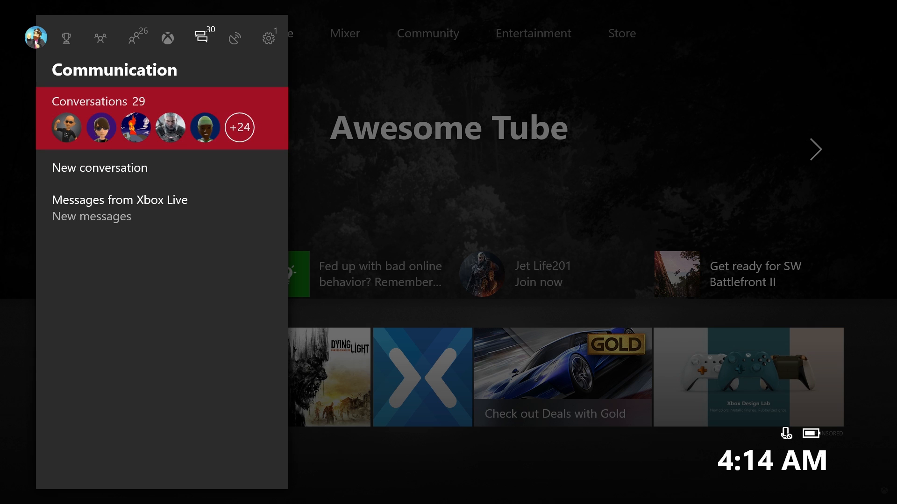
click(234, 37)
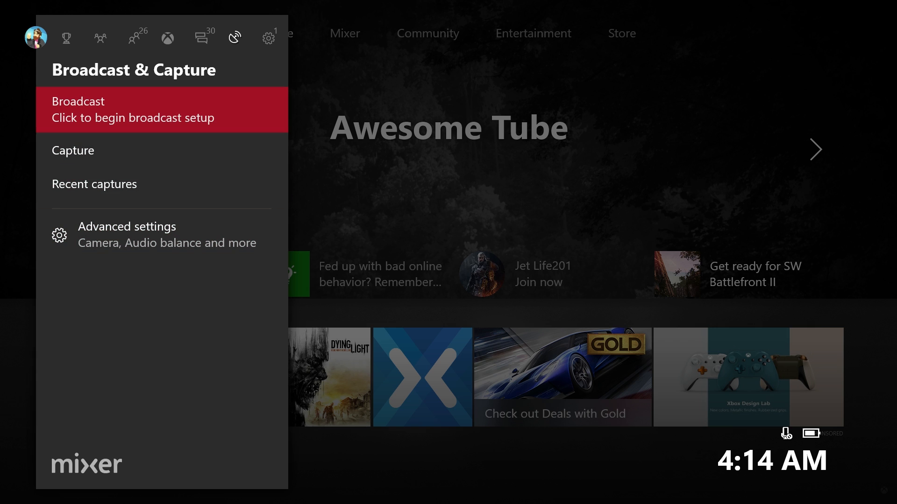
click(268, 37)
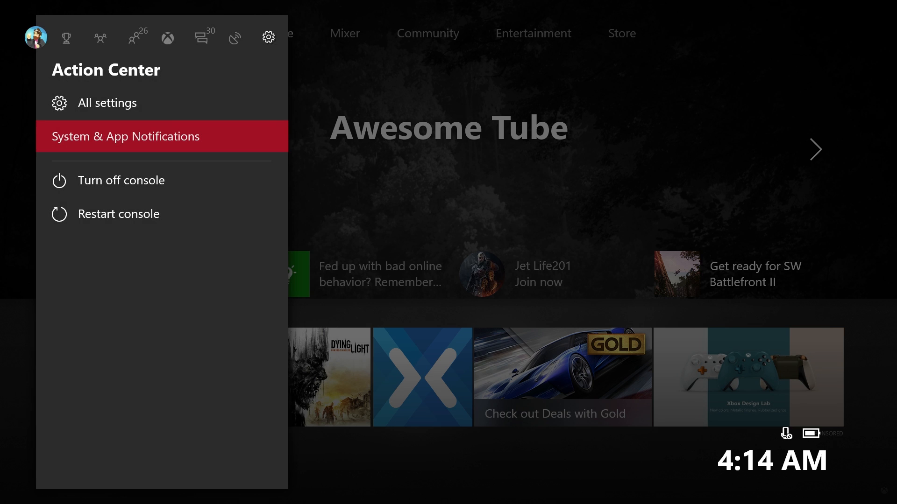
click(201, 38)
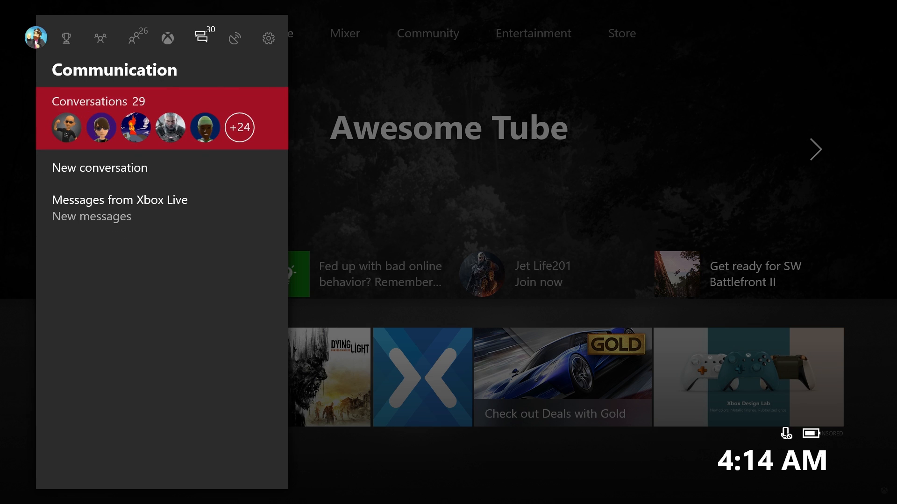
click(167, 36)
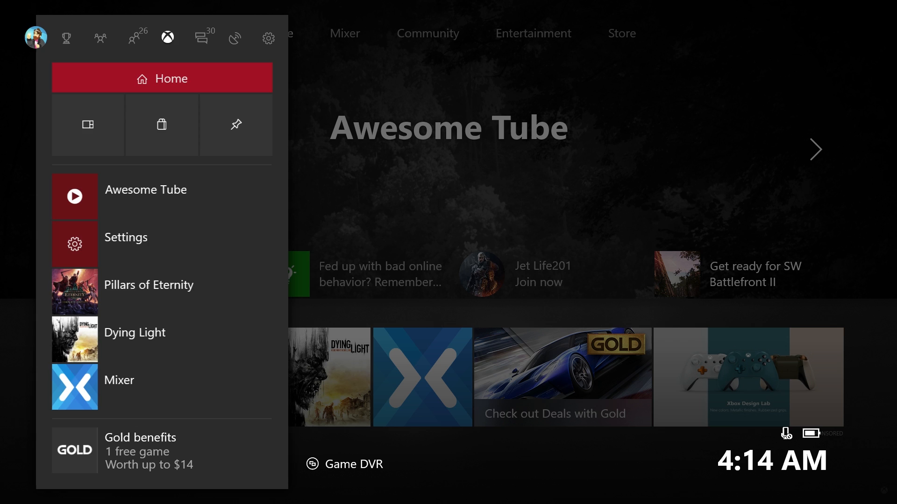
click(202, 37)
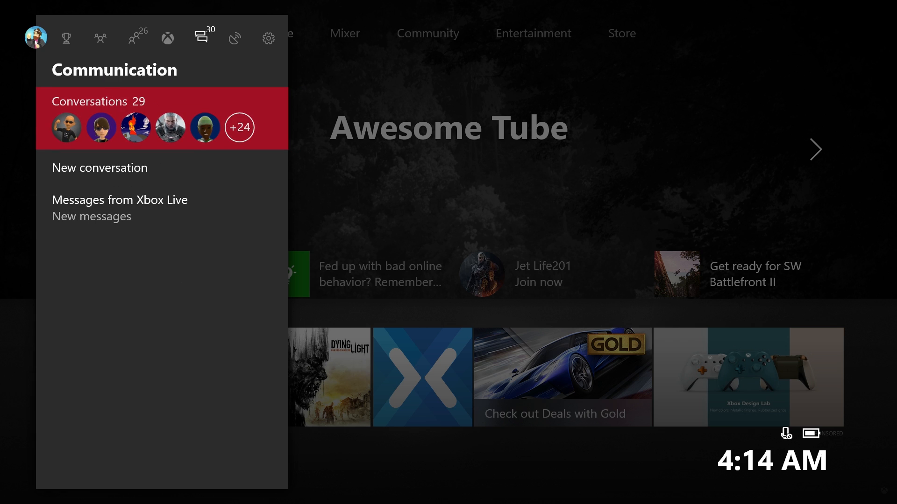
click(136, 37)
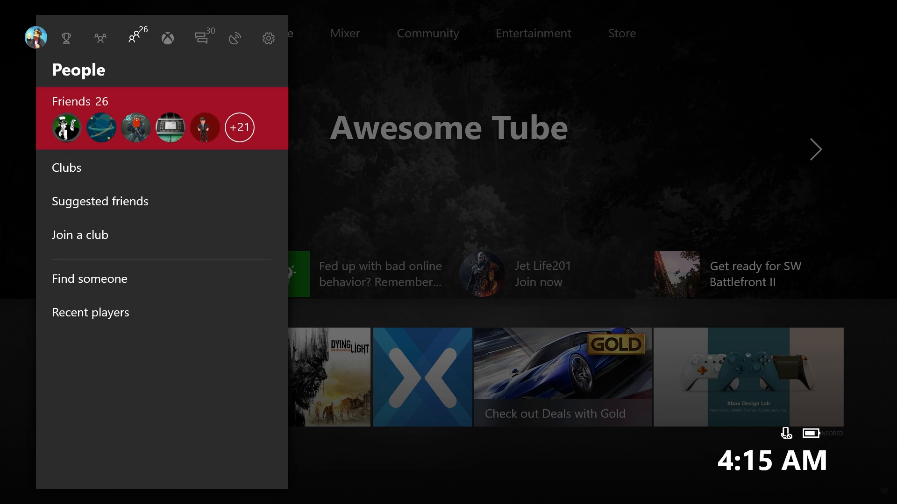
click(160, 127)
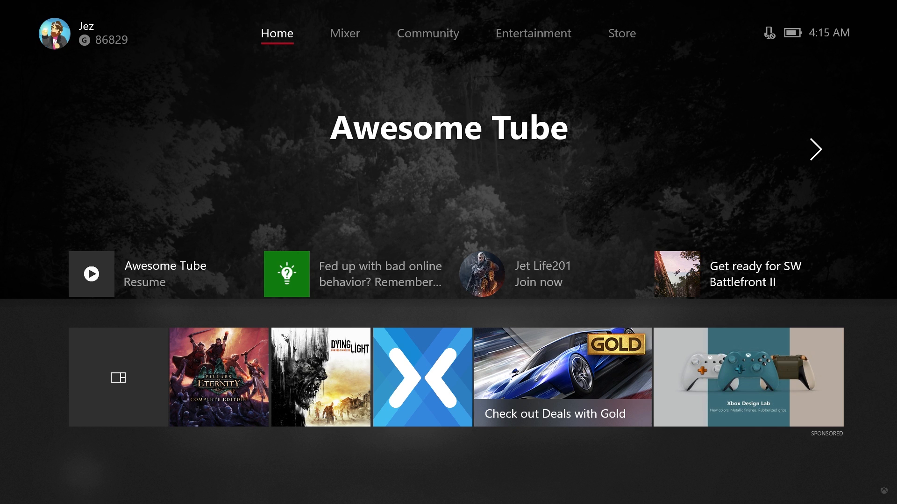
Move through the Mixer tab to the Community feed page.
click(345, 34)
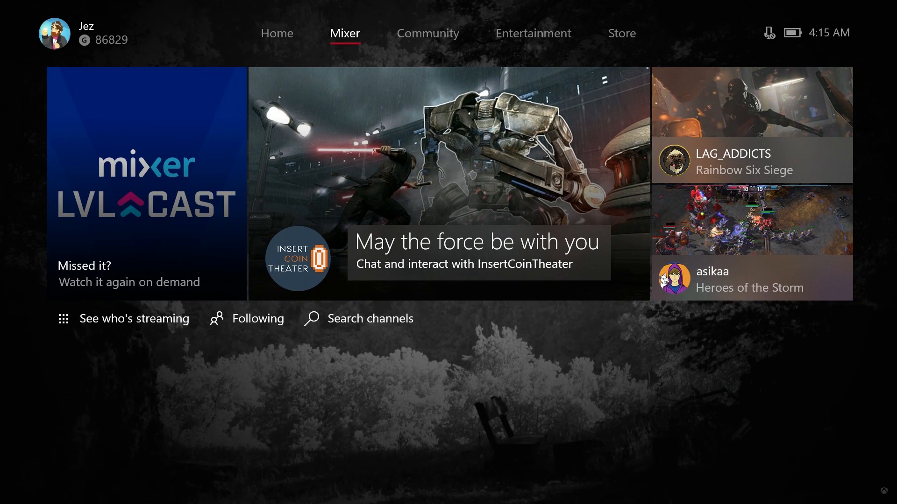
click(427, 33)
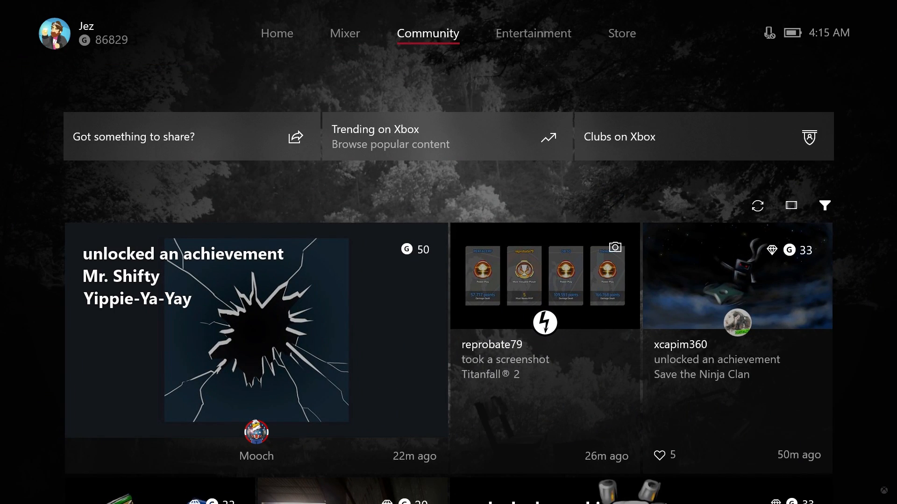
mouse_move(190, 137)
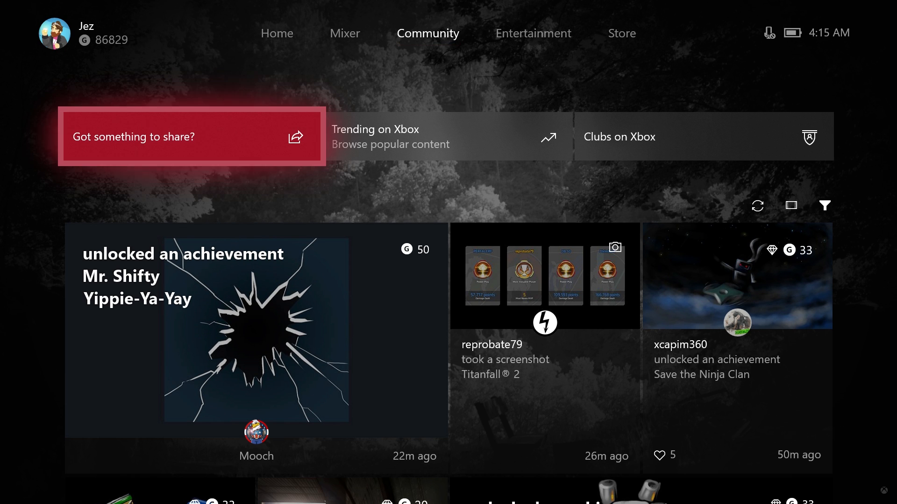
mouse_move(448, 137)
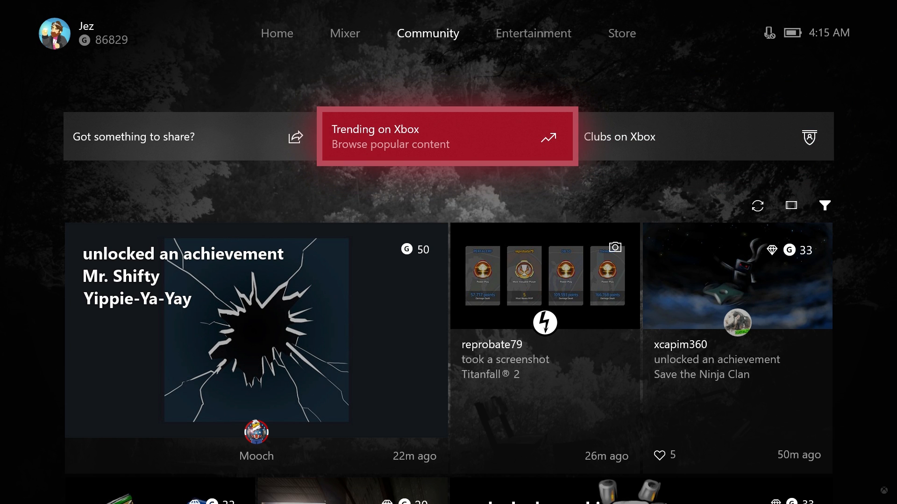
Look through the feed of achievements, screenshots and posts, returning to the top.
scroll(down, 3)
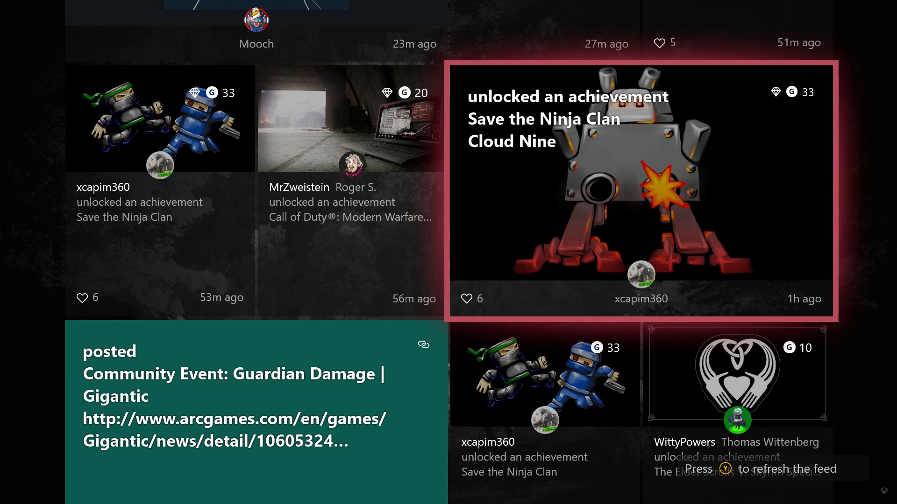
scroll(down, 3)
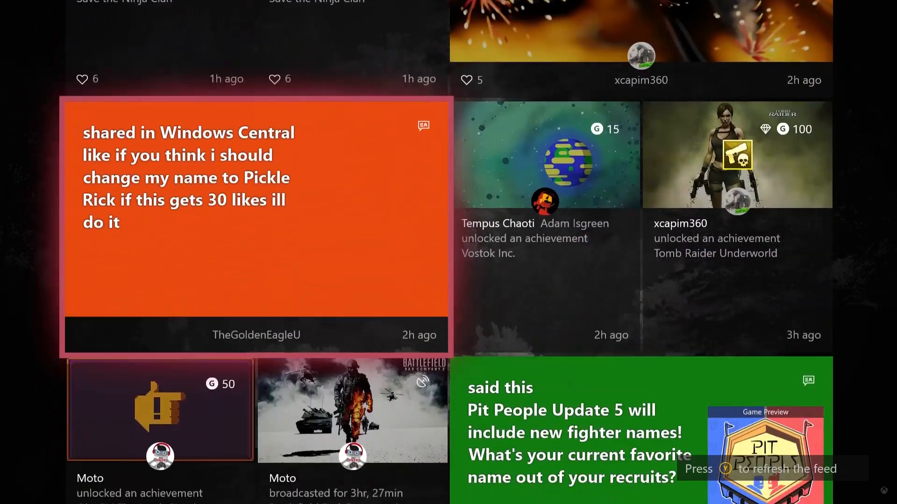
scroll(down, 3)
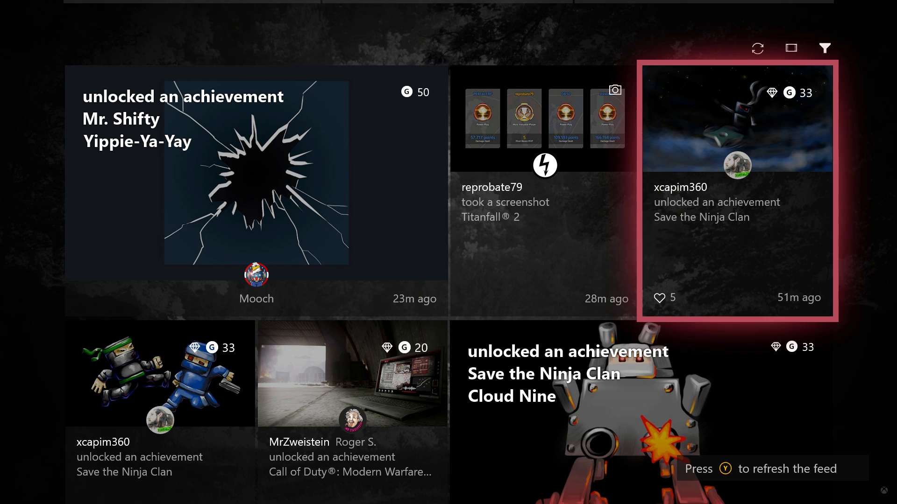
scroll(up, 3)
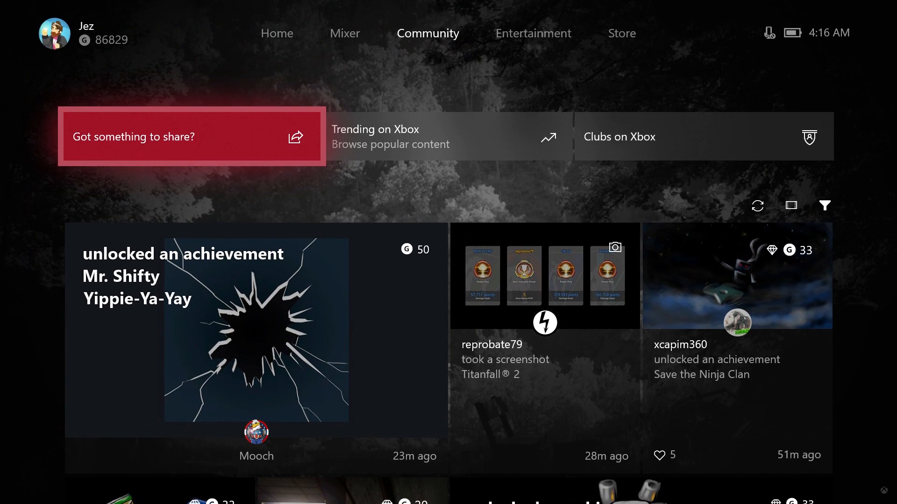
scroll(down, 3)
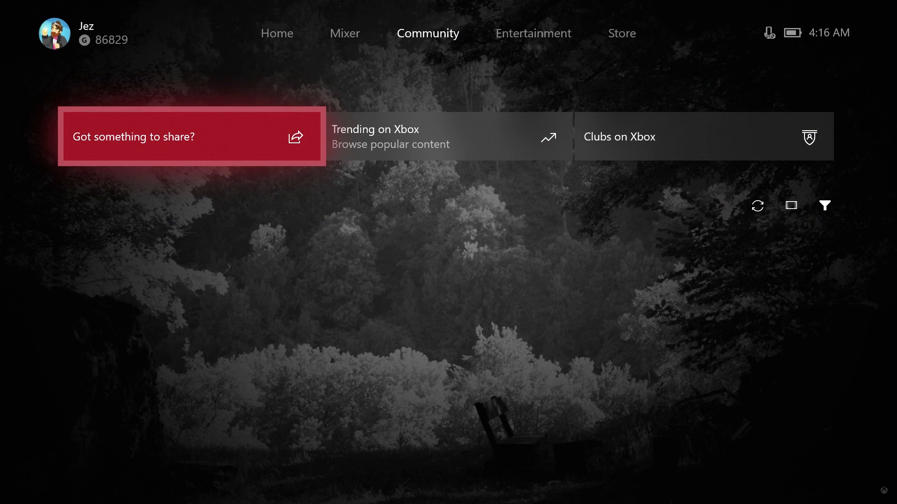
Revisit Community from Entertainment and reach the Eyes and Ears achievement tile.
click(532, 34)
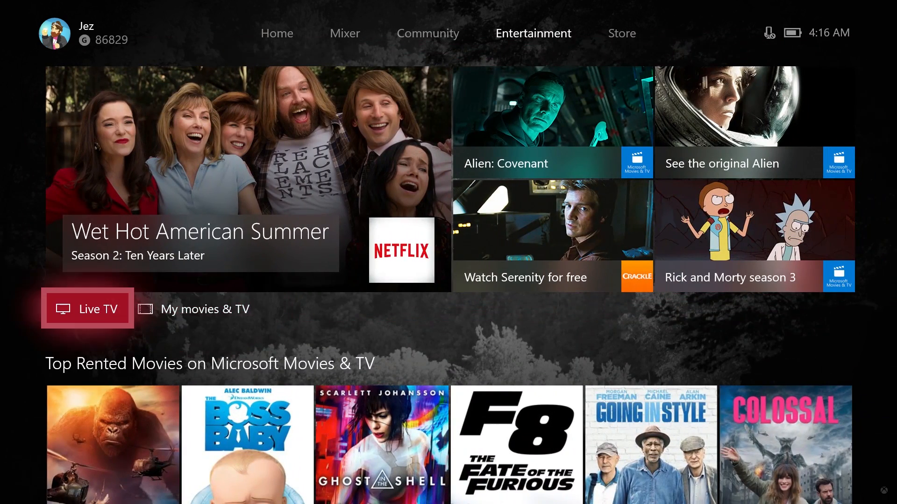
click(427, 34)
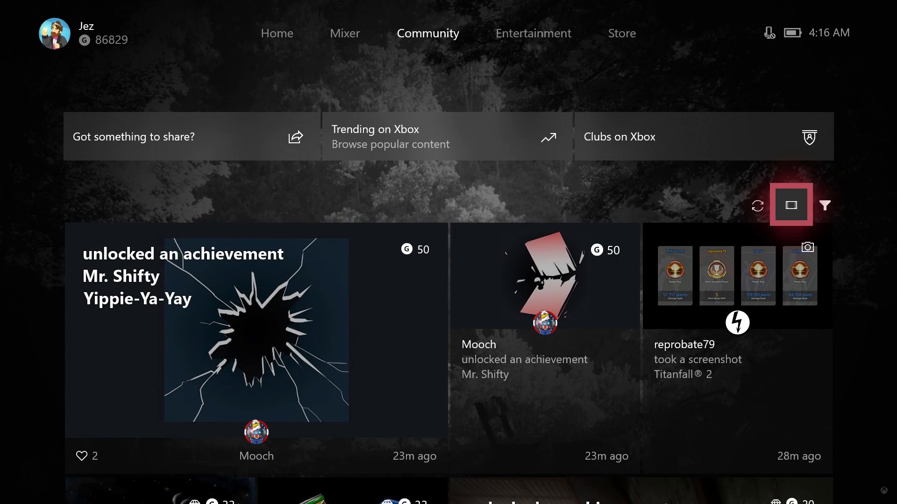
mouse_move(825, 205)
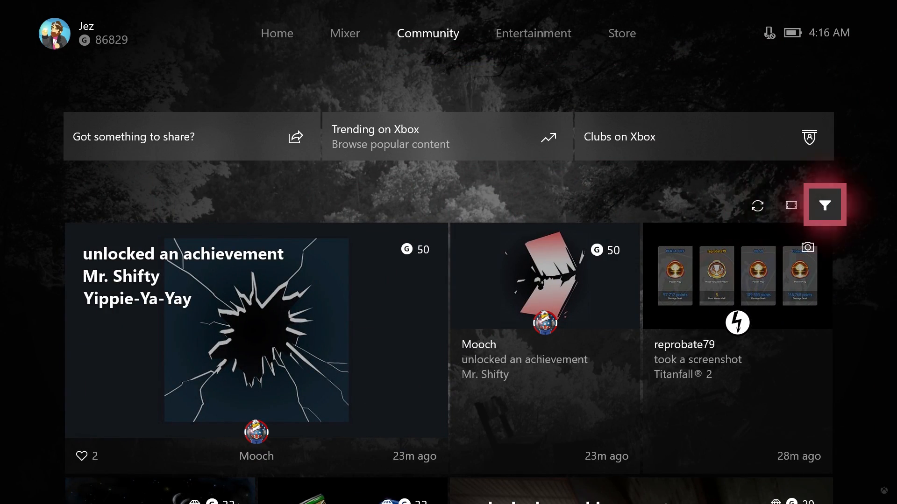
mouse_move(704, 136)
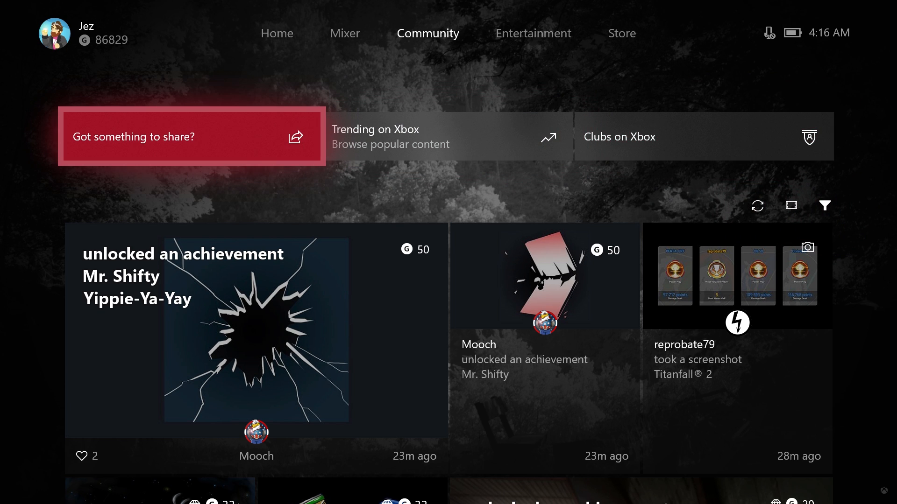
scroll(down, 3)
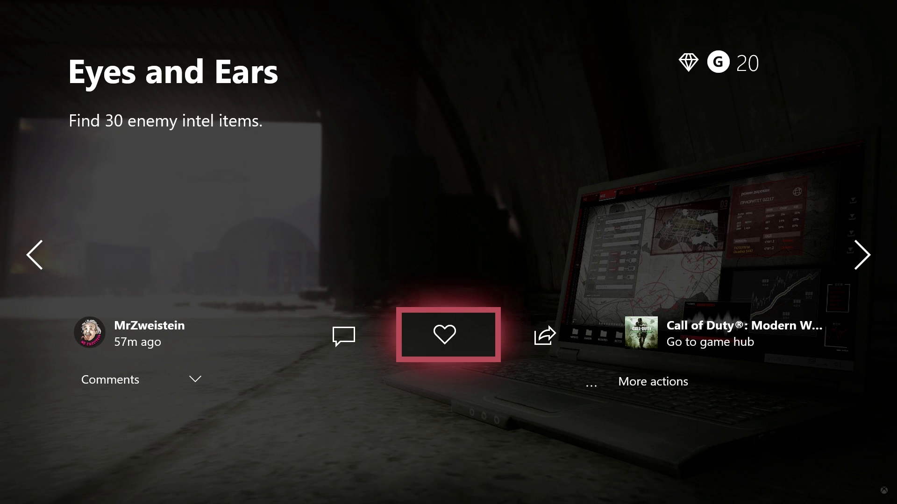
Like the Eyes and Ears post, then write and post a comment on Cloud Nine.
click(449, 334)
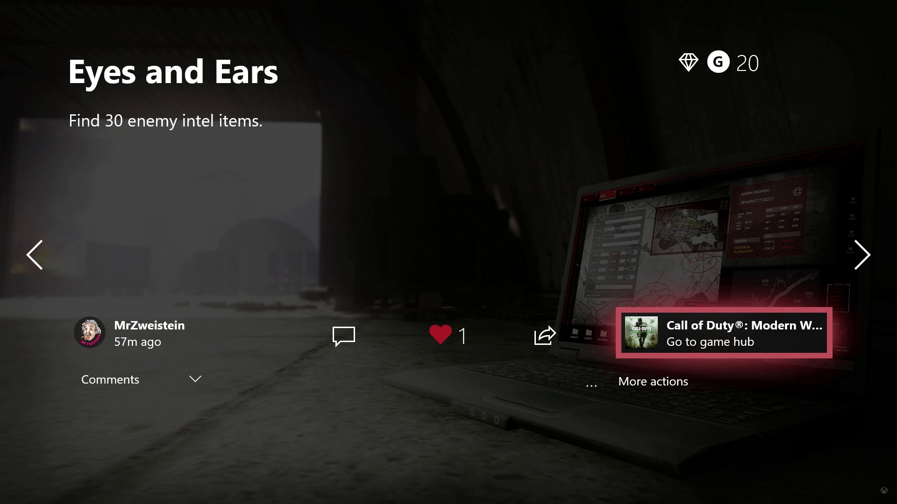
click(862, 254)
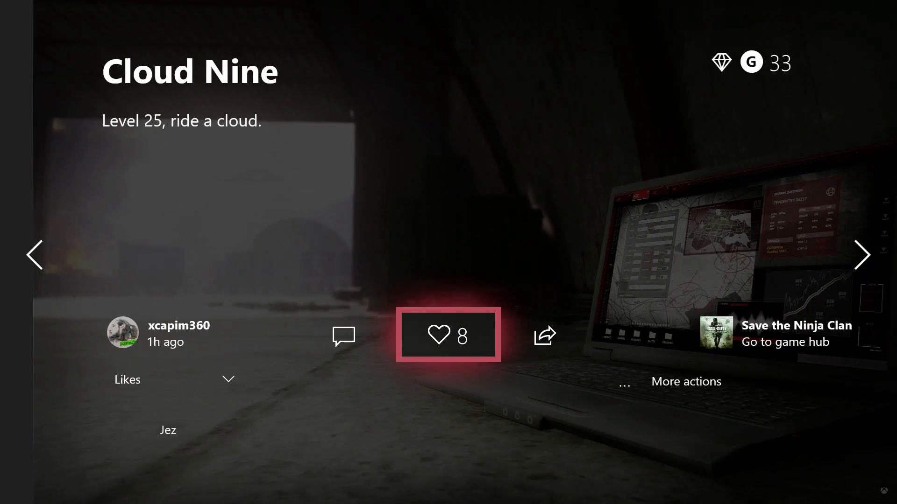
click(448, 336)
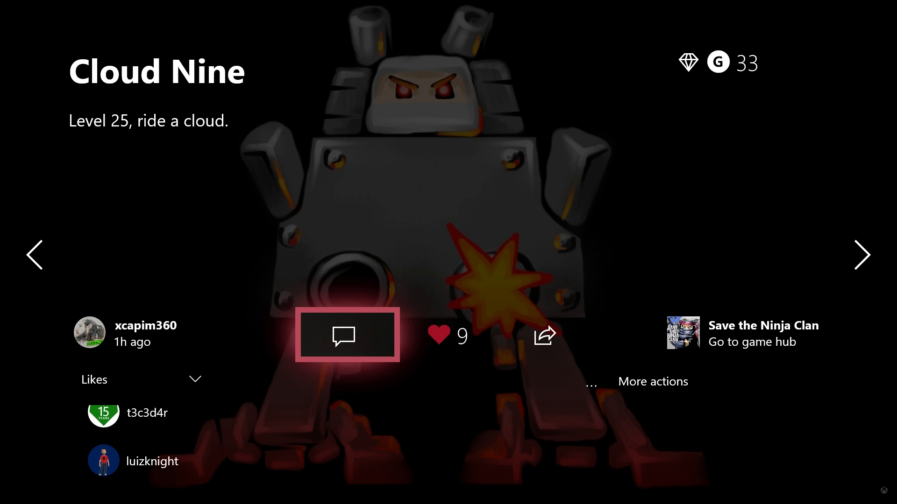
click(348, 335)
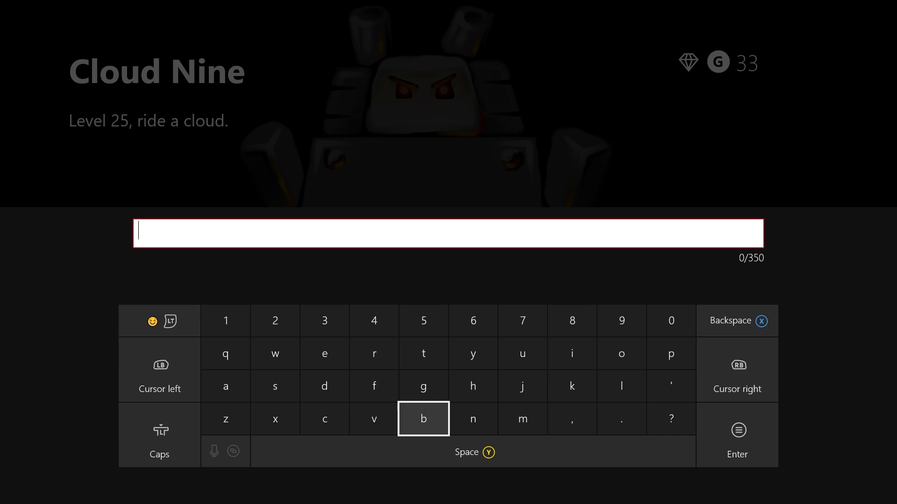
click(324, 419)
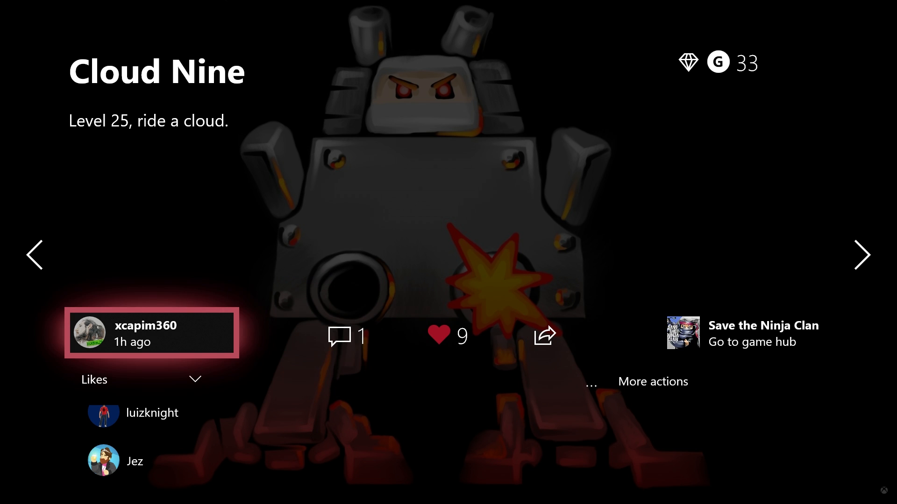
Check who liked Cloud Nine, then move on to the We Go Gigantic post.
click(140, 379)
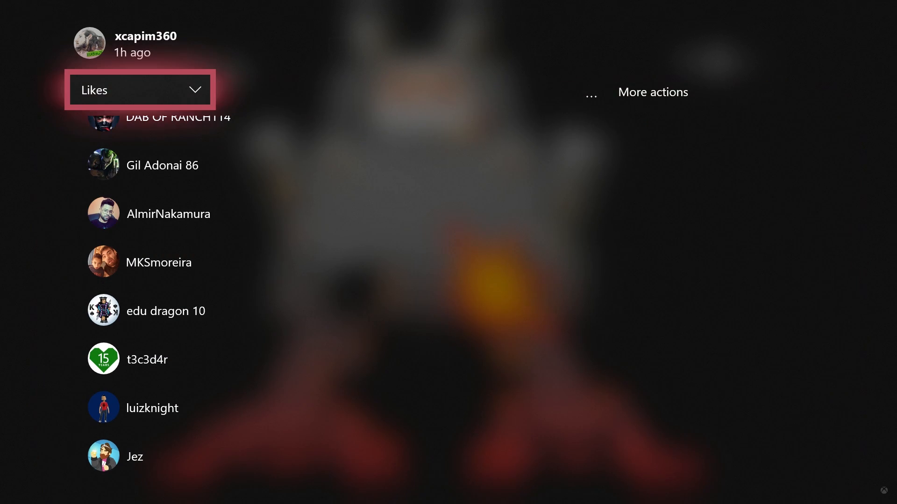
click(652, 92)
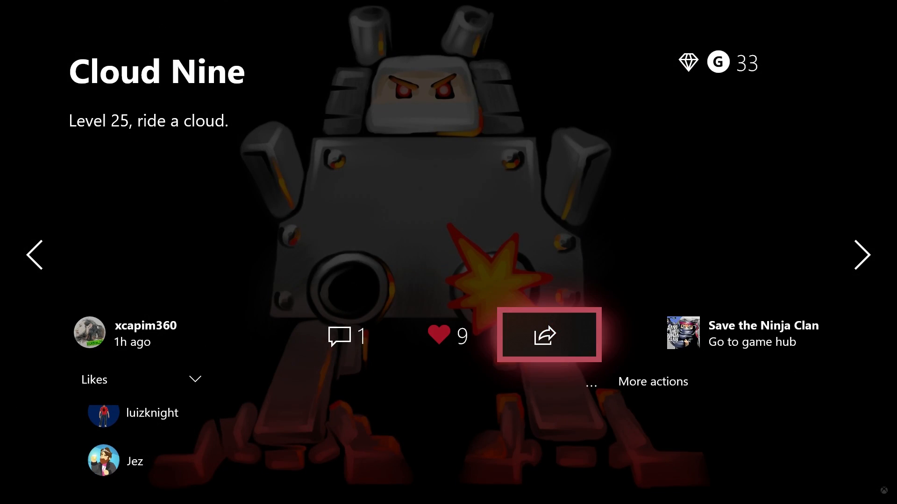
click(861, 255)
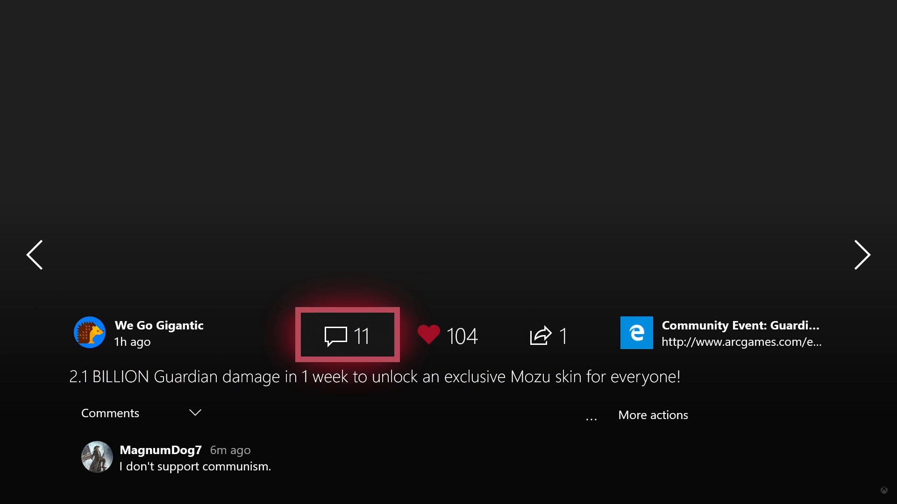
mouse_move(549, 335)
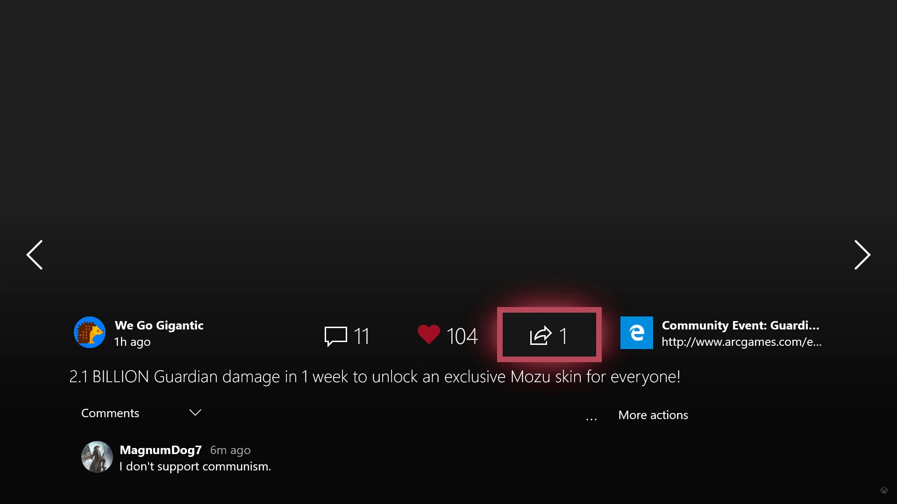
mouse_move(723, 334)
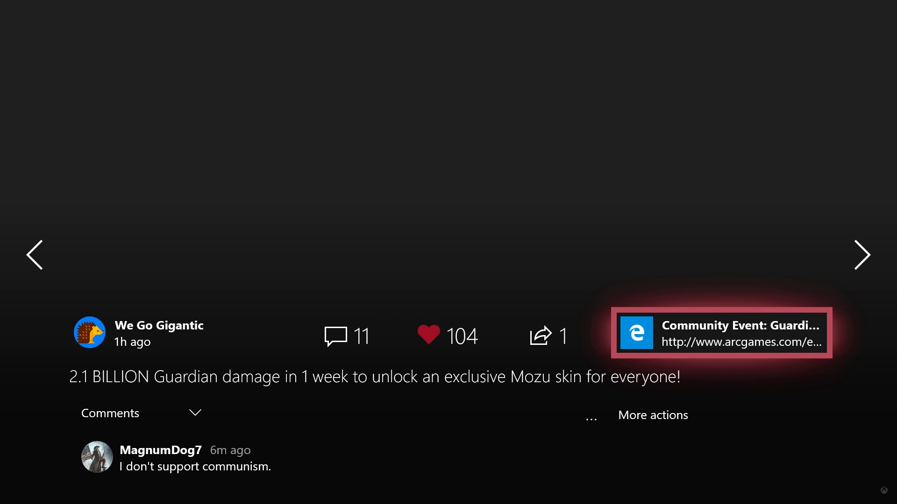
Show the post's comments, keeping Comments chosen in the comments/likes/shares dropdown.
click(140, 413)
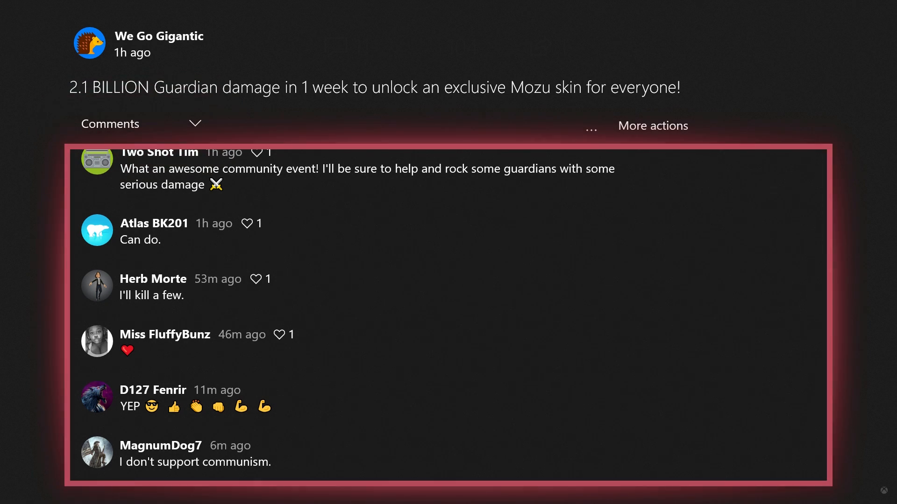
click(139, 124)
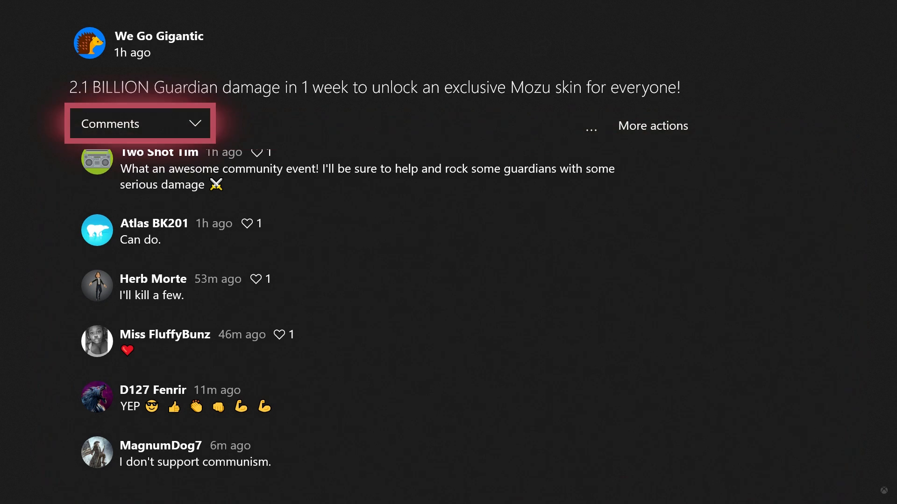
click(139, 123)
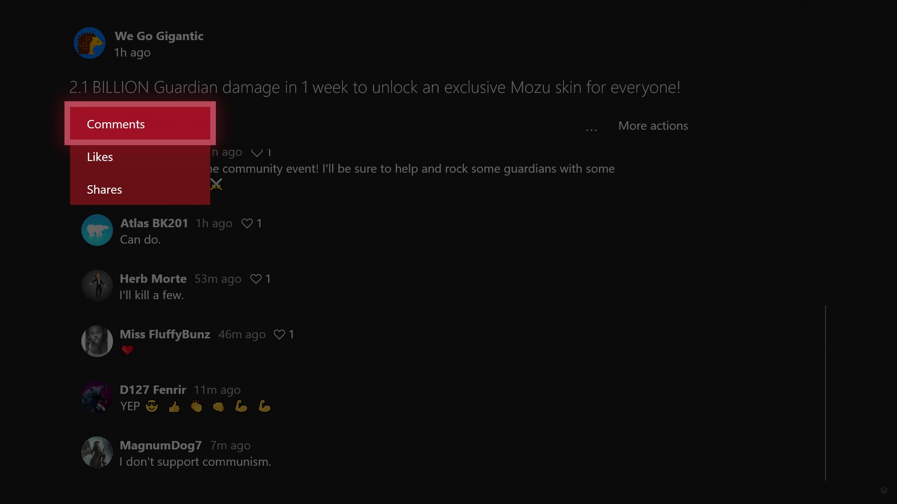
click(140, 124)
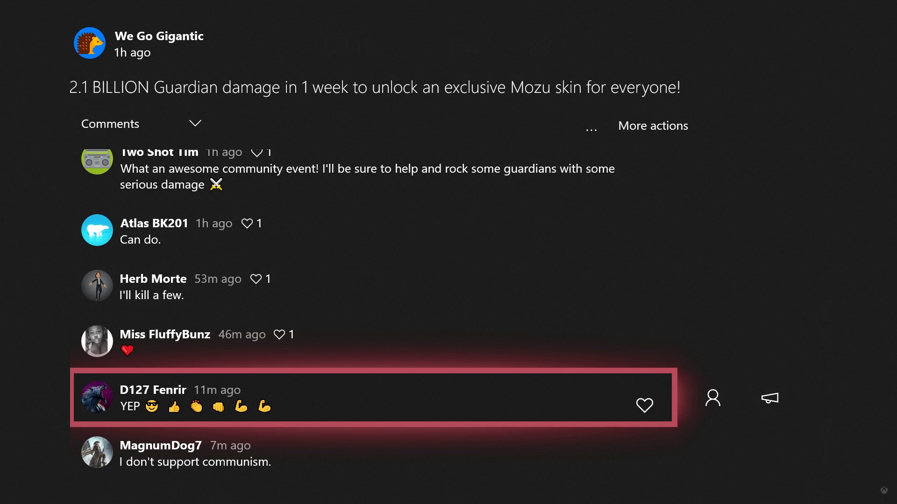
Scroll through the We Go Gigantic comment list.
scroll(up, 3)
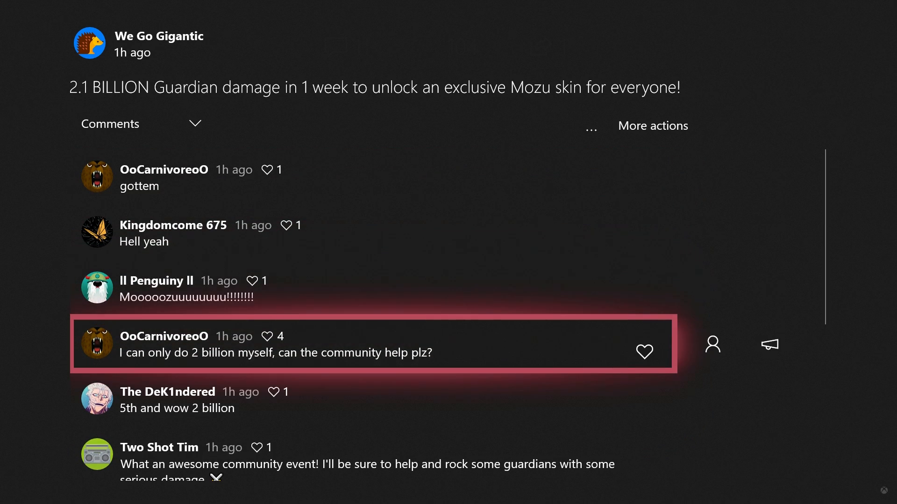
scroll(down, 3)
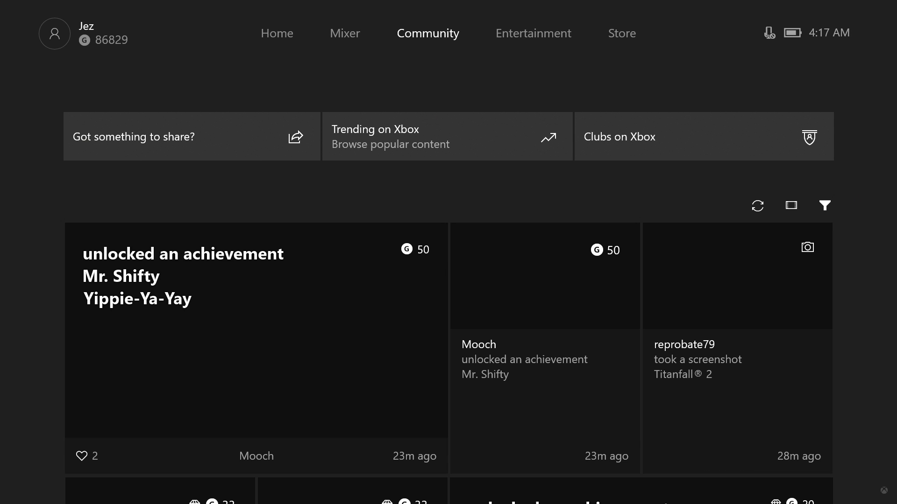
Scroll the Community feed down and back up before returning to Home.
scroll(down, 3)
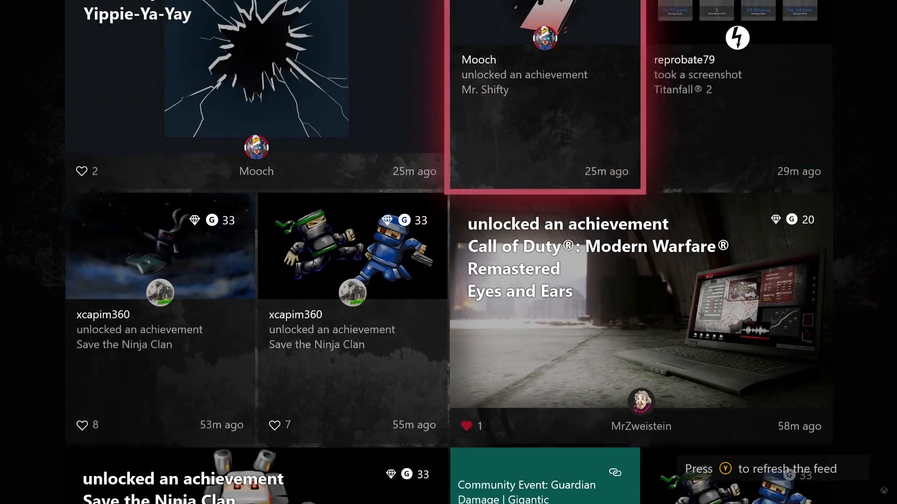
scroll(up, 3)
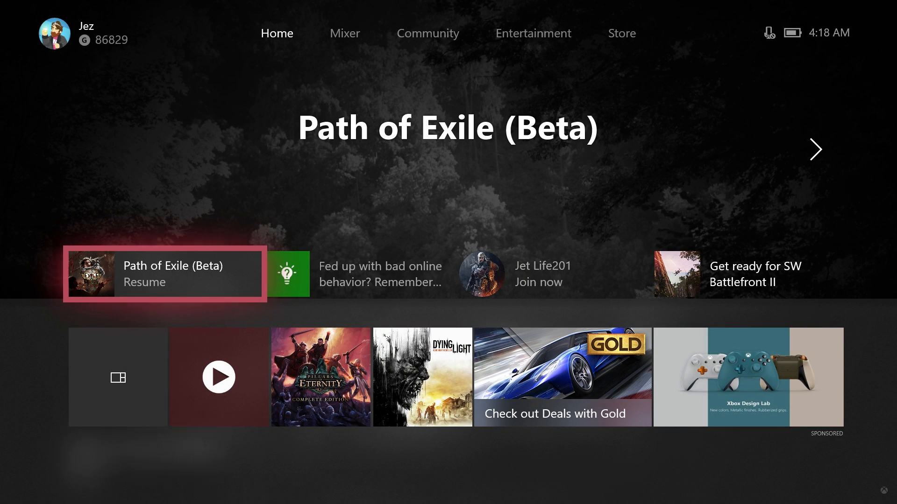
click(163, 273)
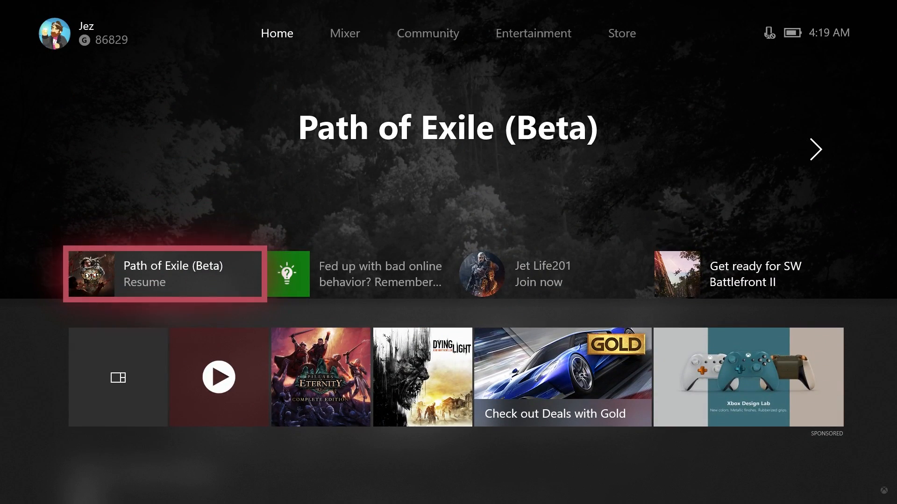
click(163, 273)
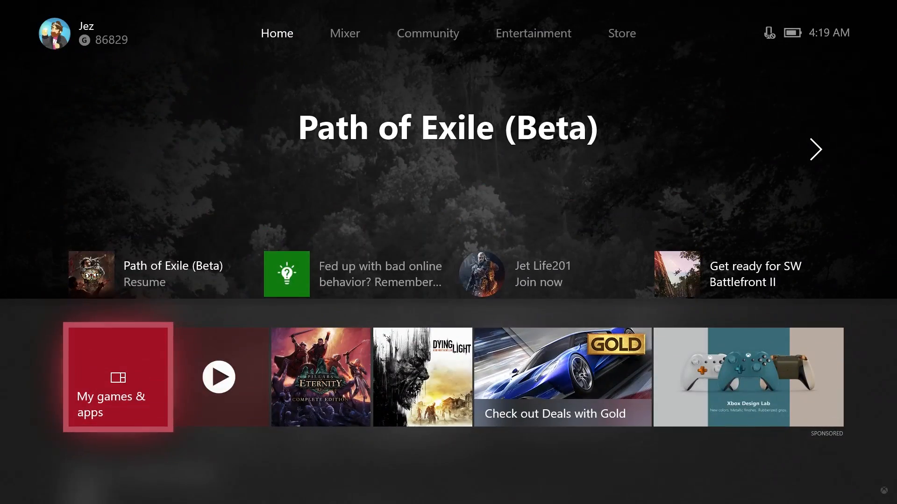
click(359, 274)
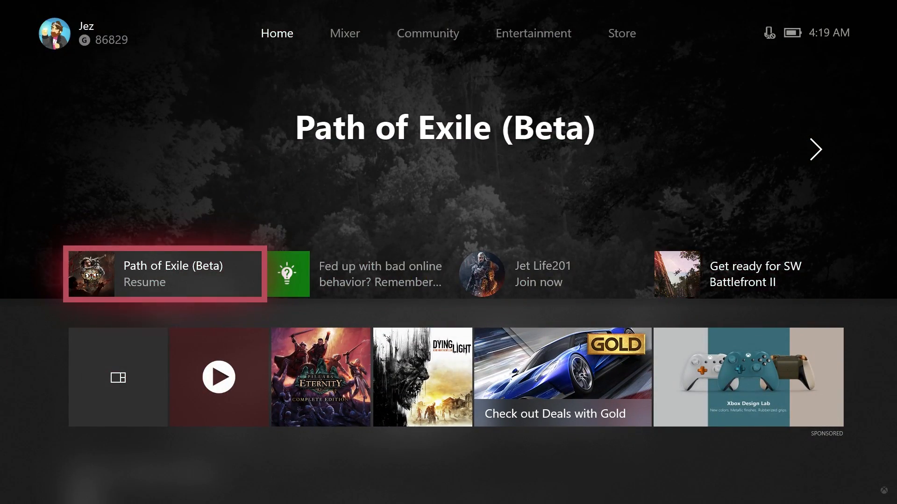
click(345, 34)
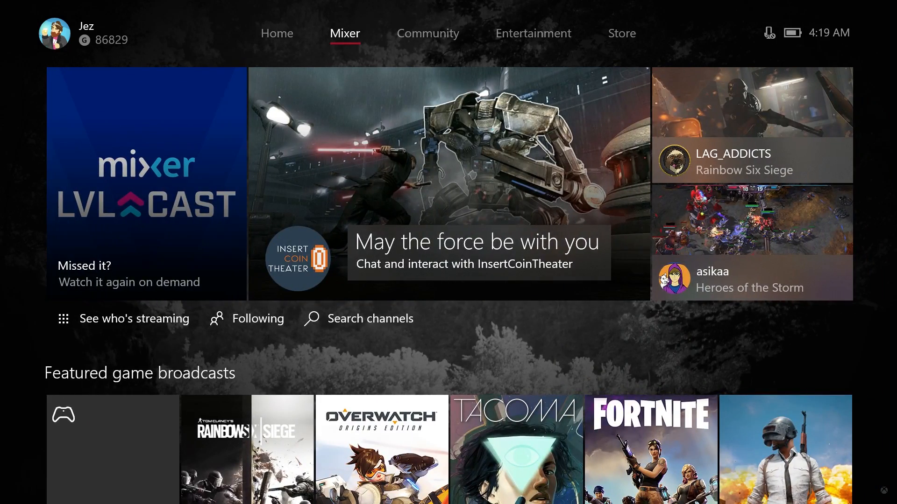
click(621, 34)
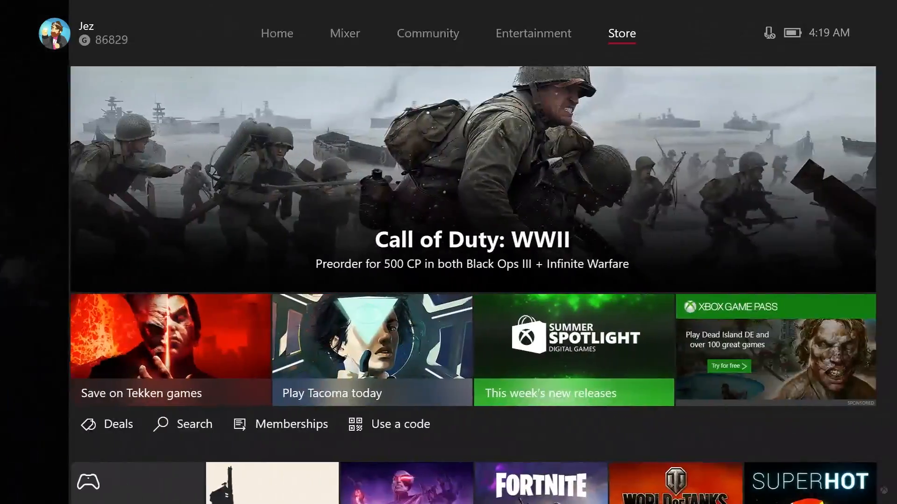
click(427, 34)
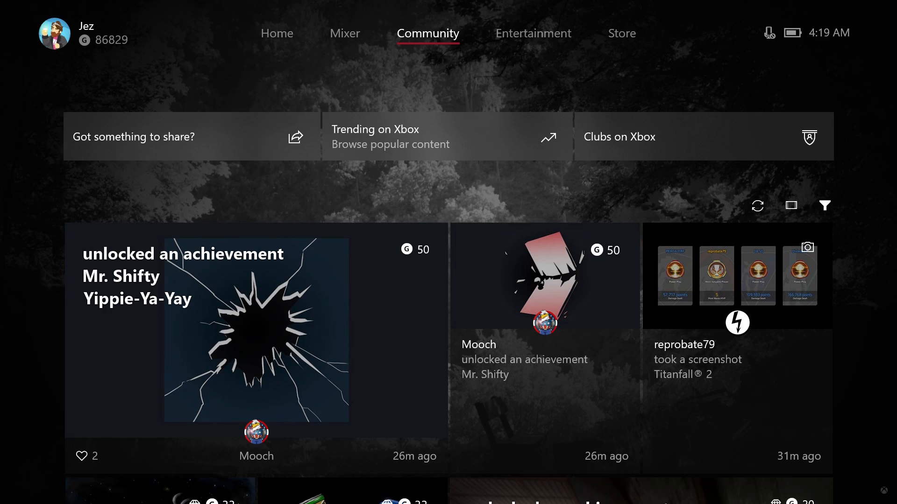
mouse_move(448, 136)
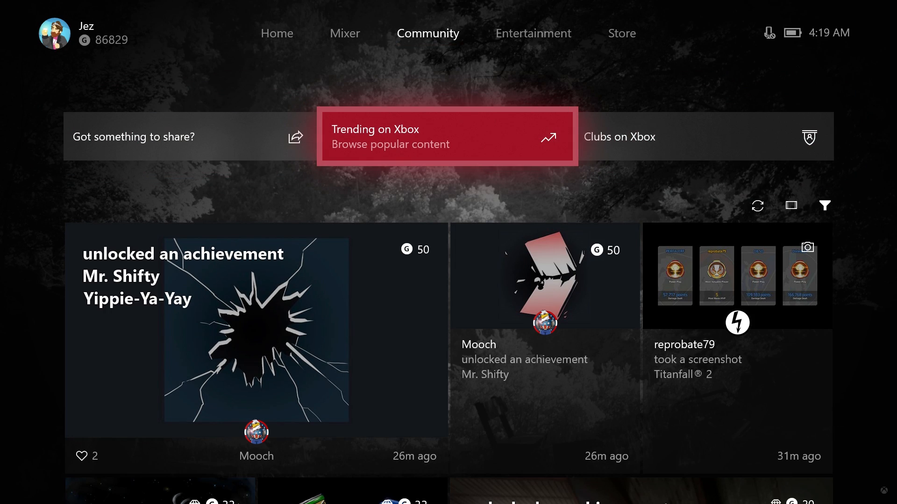
click(276, 34)
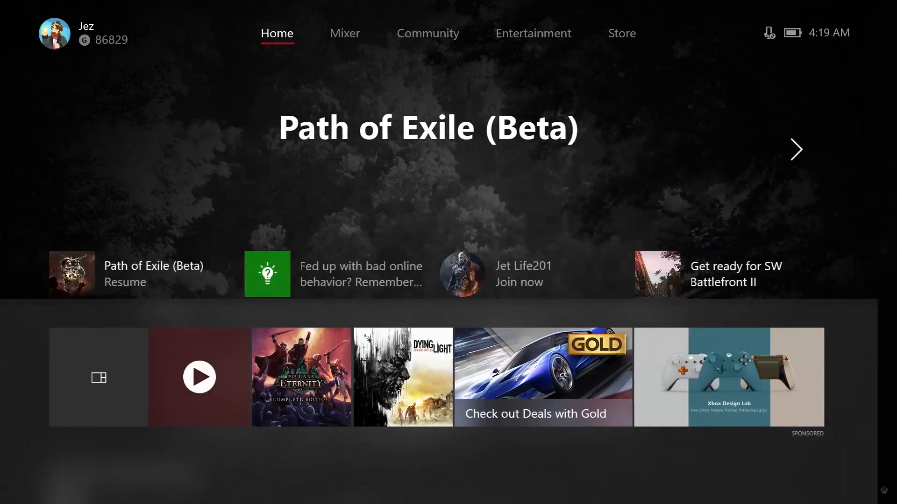